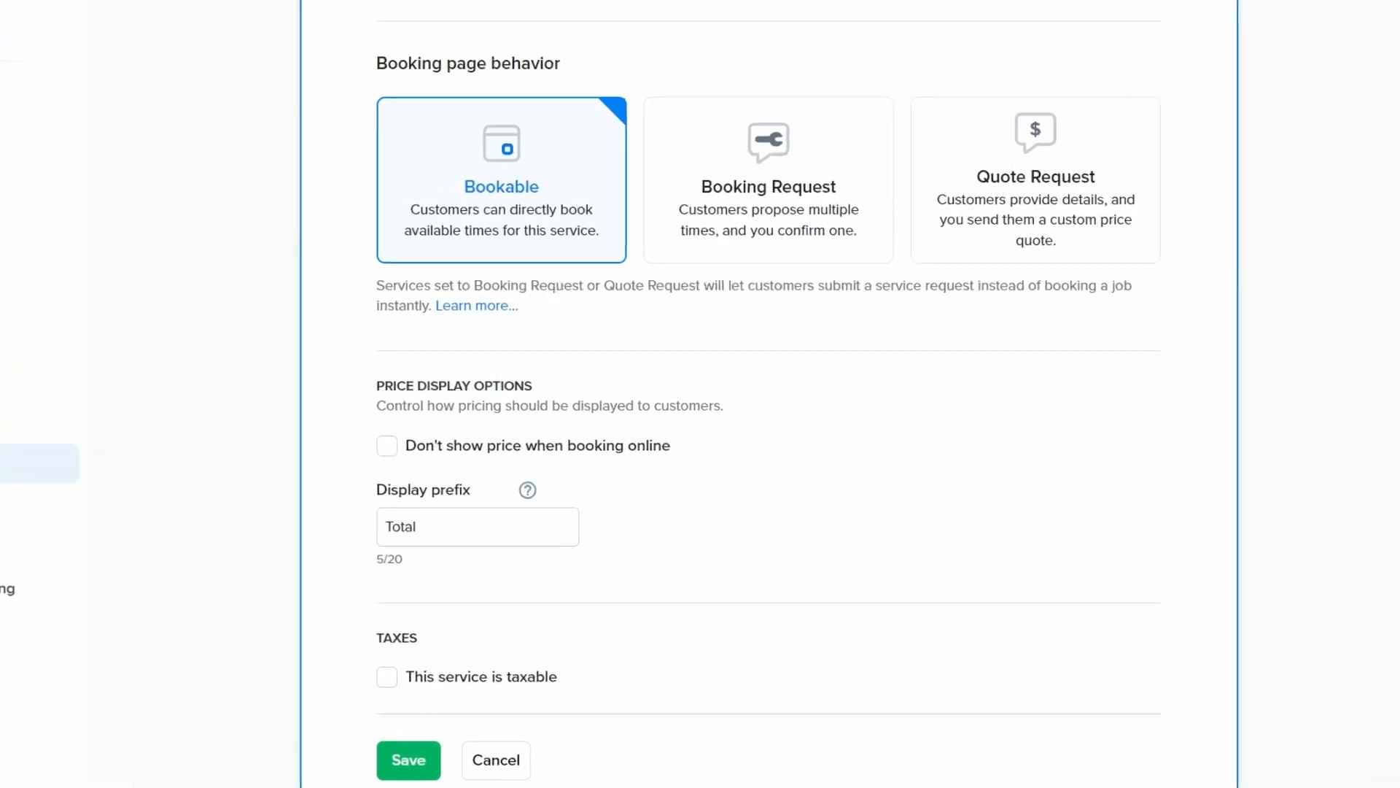
scroll("down", 3)
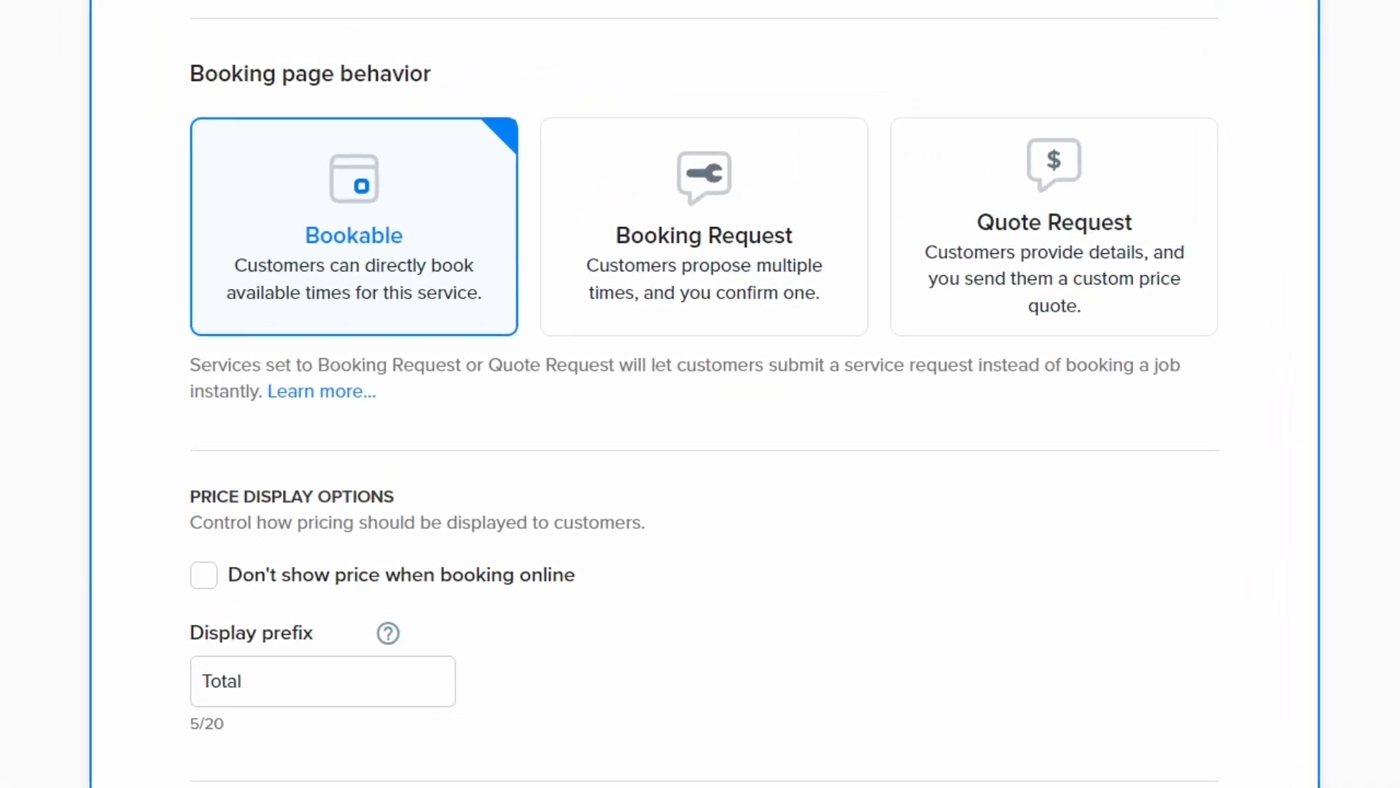